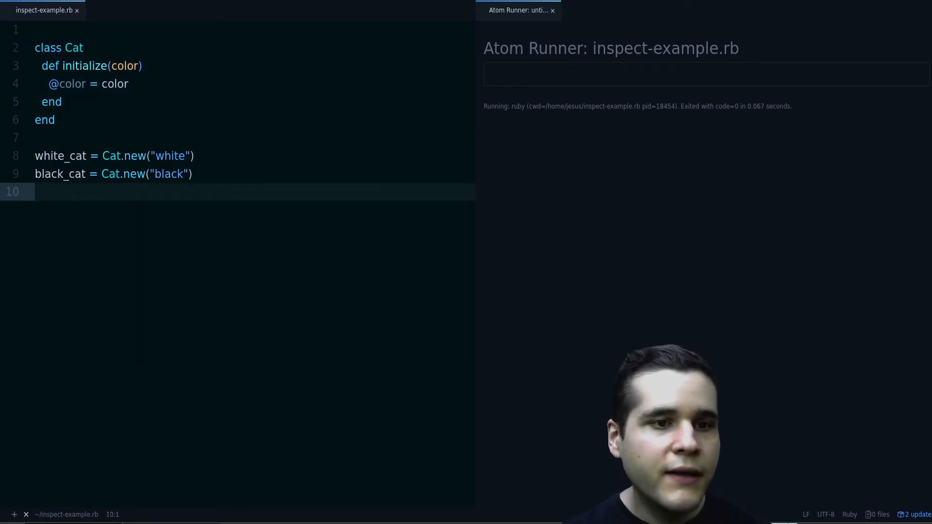
Add 'puts white_cat' below the cat variables and run, getting the default #<Cat:0x…> output
left_click(54, 155)
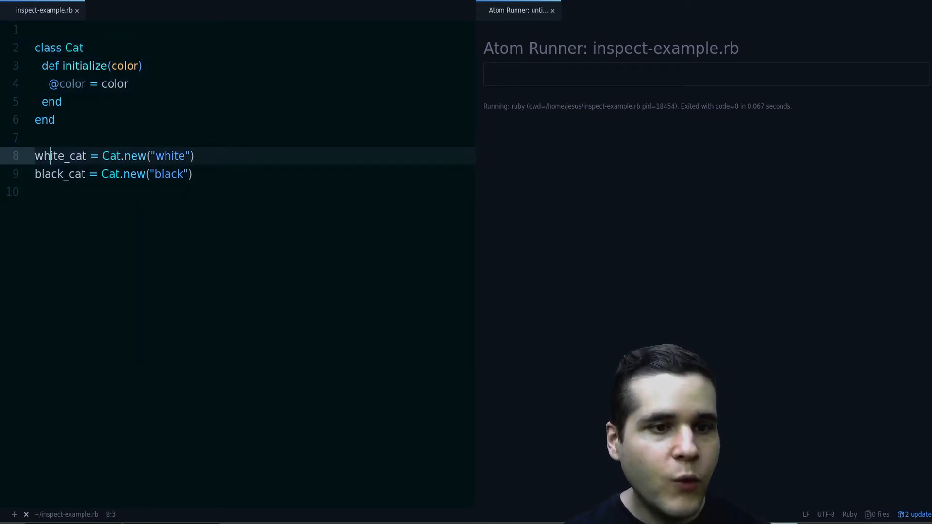
left_click(59, 191)
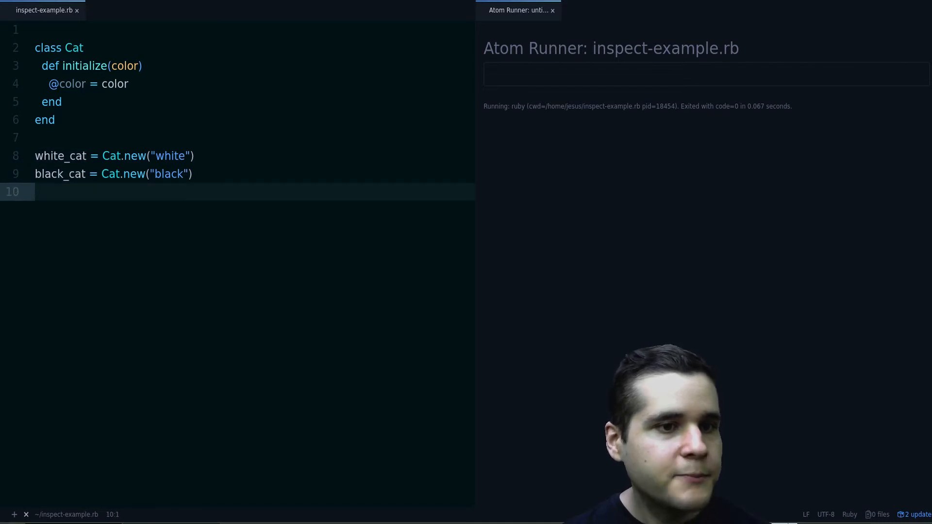
key("Return")
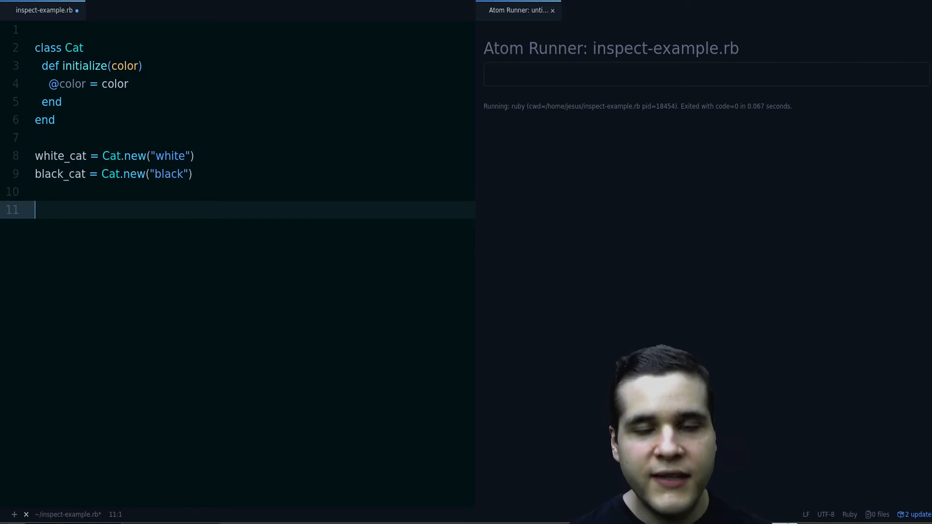
type("puts white_cat")
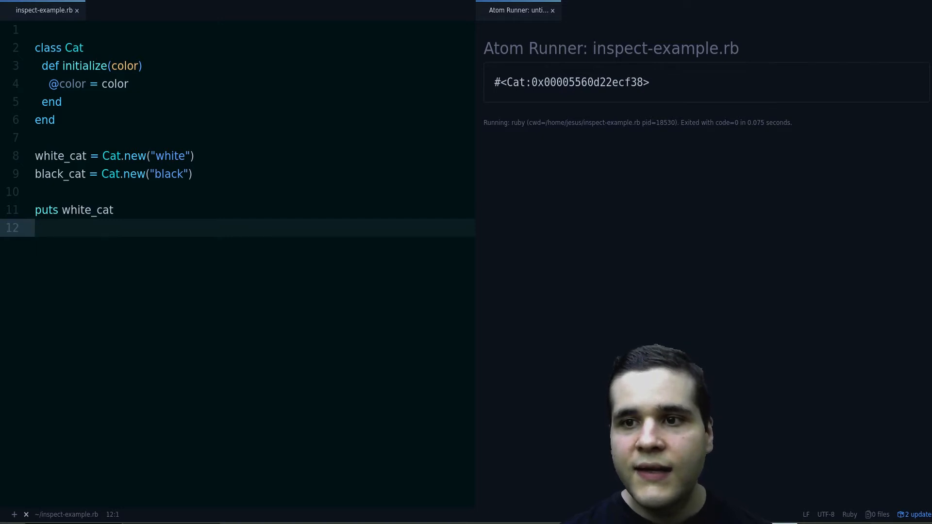
double_click(571, 81)
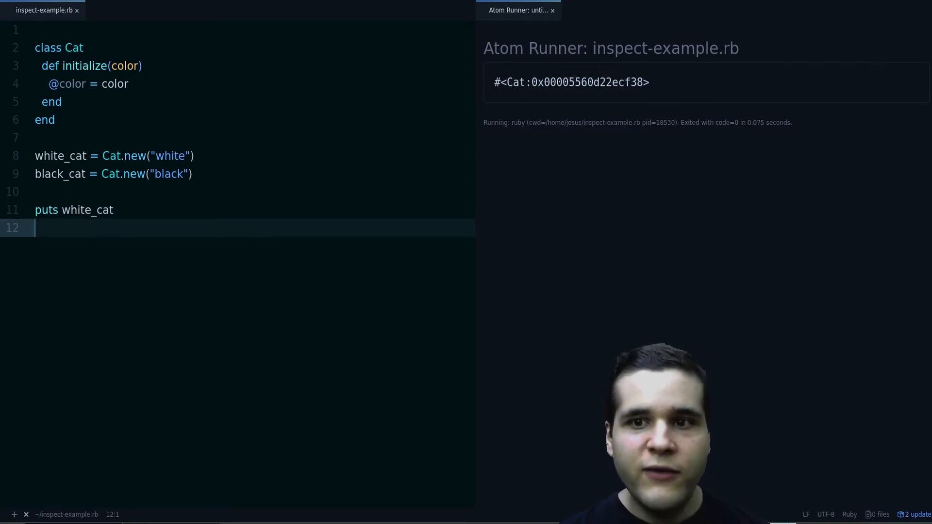
double_click(515, 81)
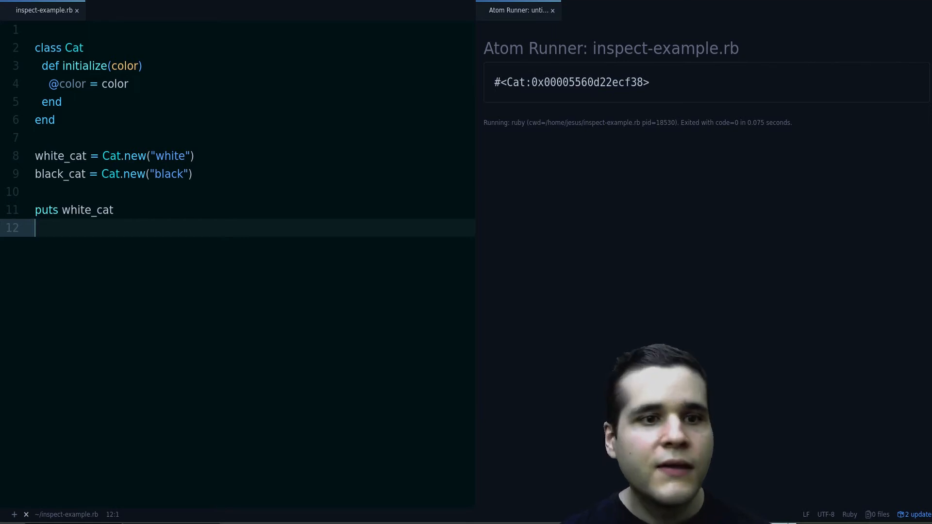
Add empty 'def inspect' and 'def to_s' methods inside class Cat via the def snippet
left_click(51, 102)
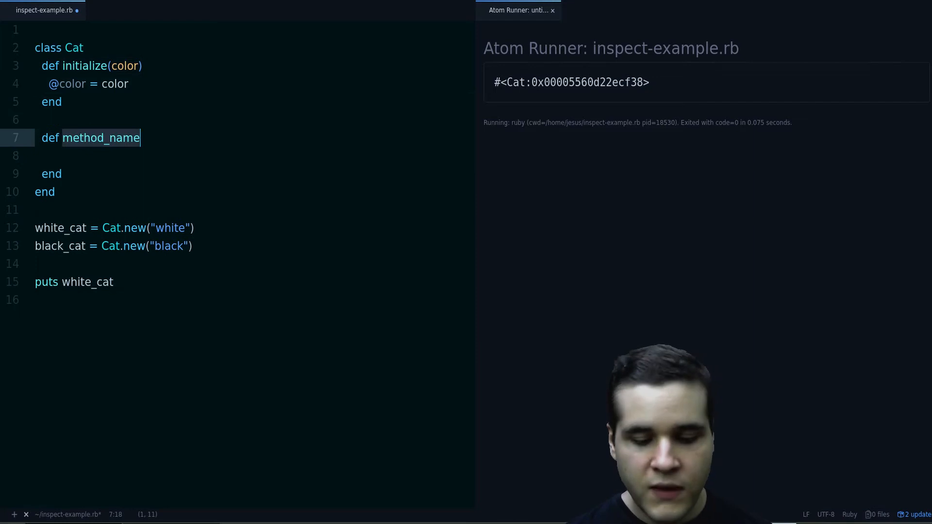
type("inspect")
type("def to")
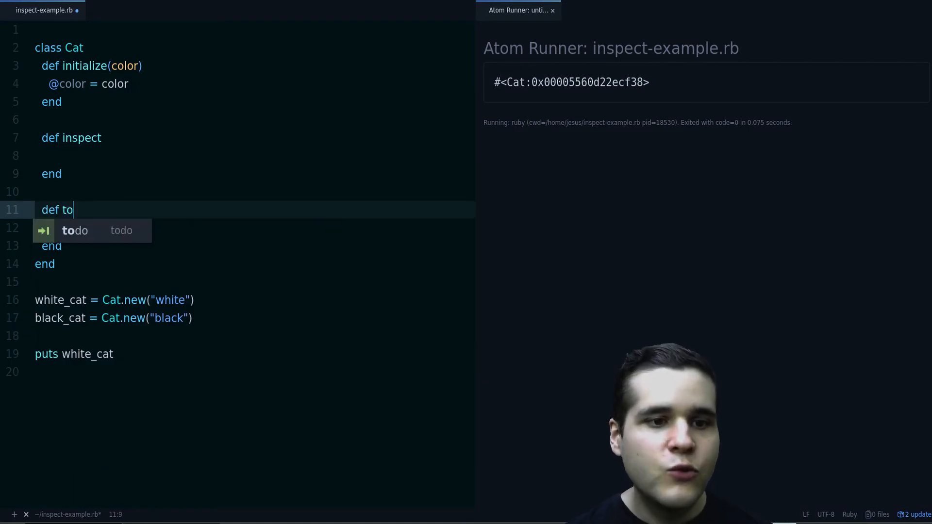
type("_s")
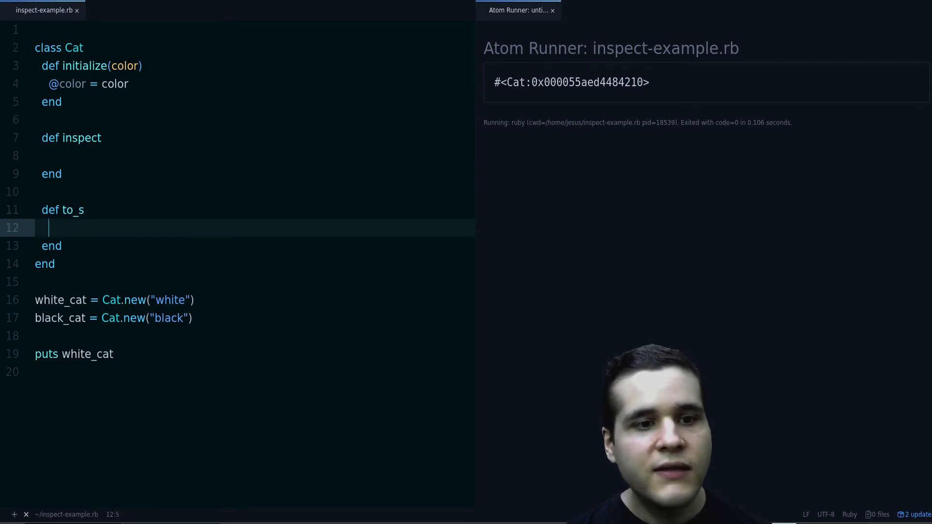
type("\"\"")
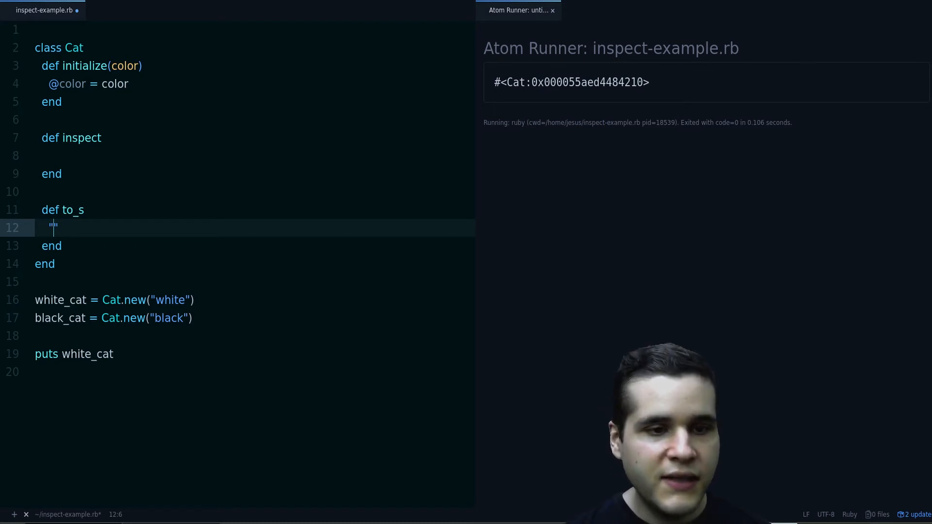
type("I'm")
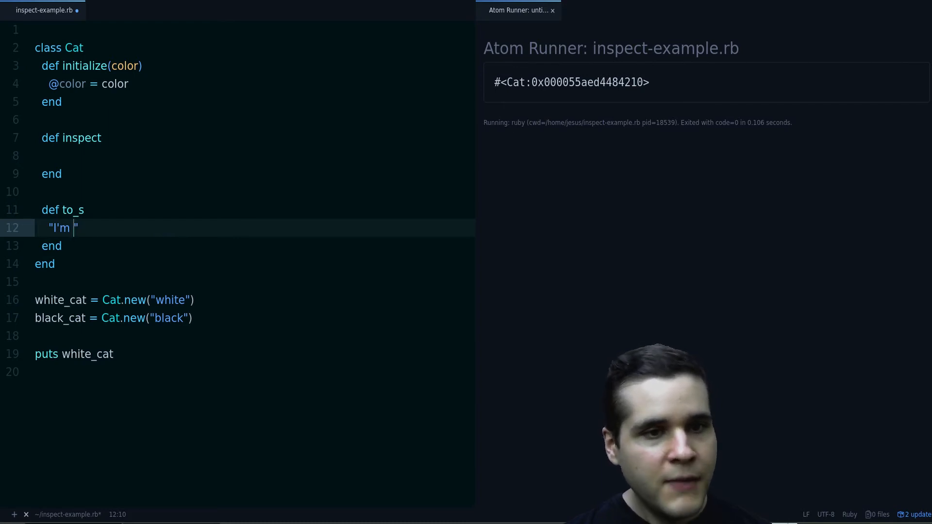
type("a")
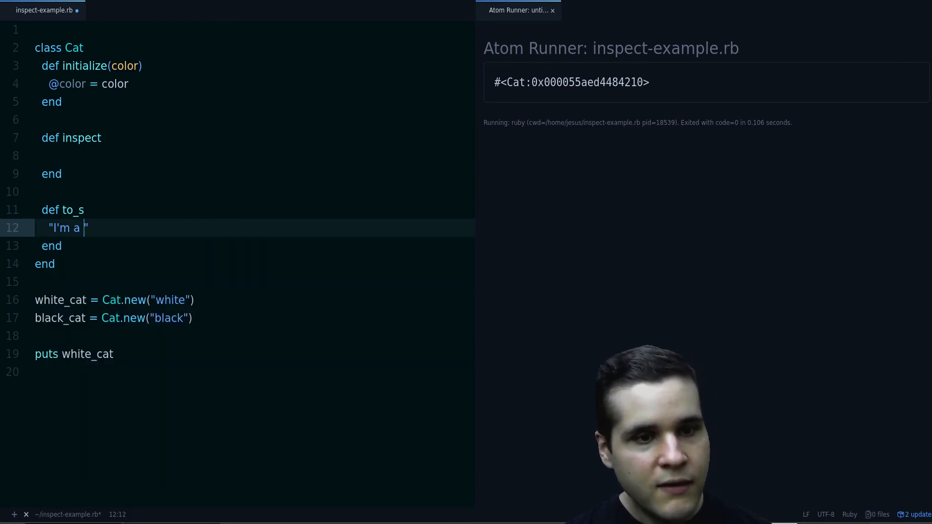
type("#{@")
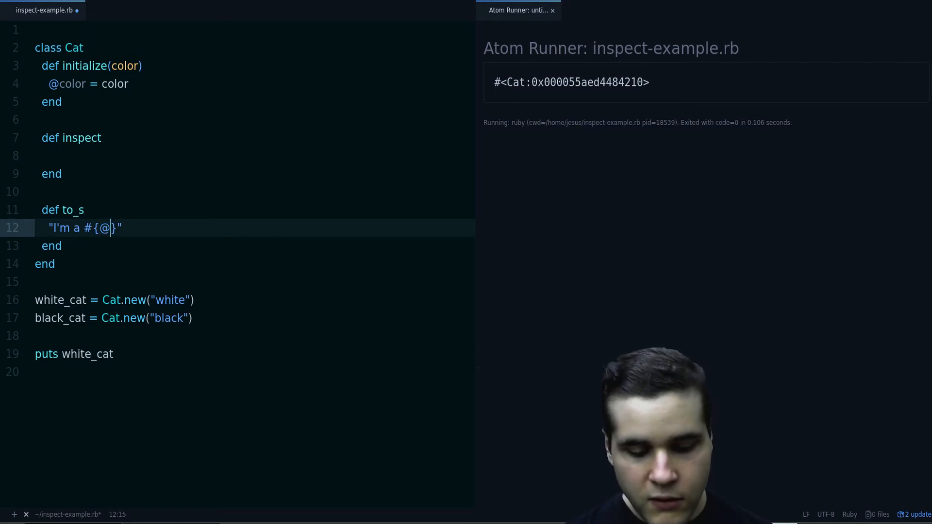
type("color} cat")
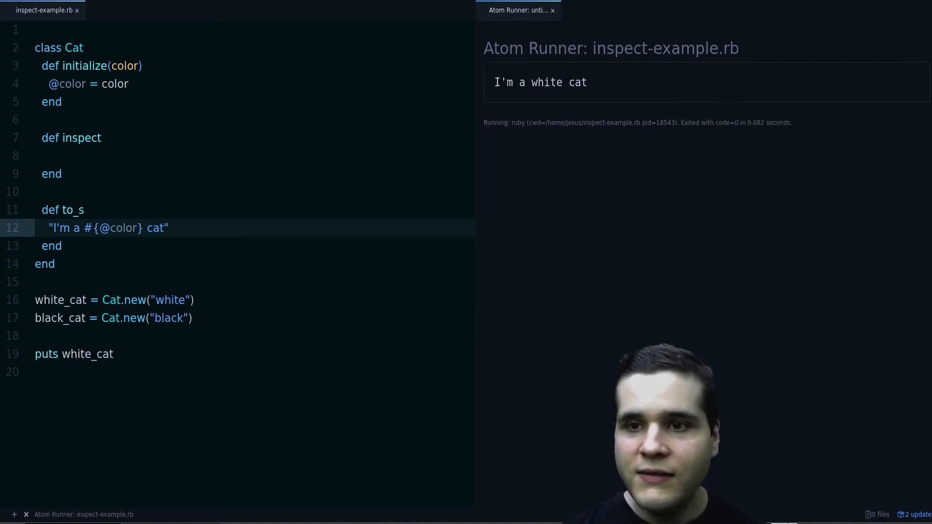
Run to see the readable output, then switch puts to p and rerun for an empty result
double_click(540, 82)
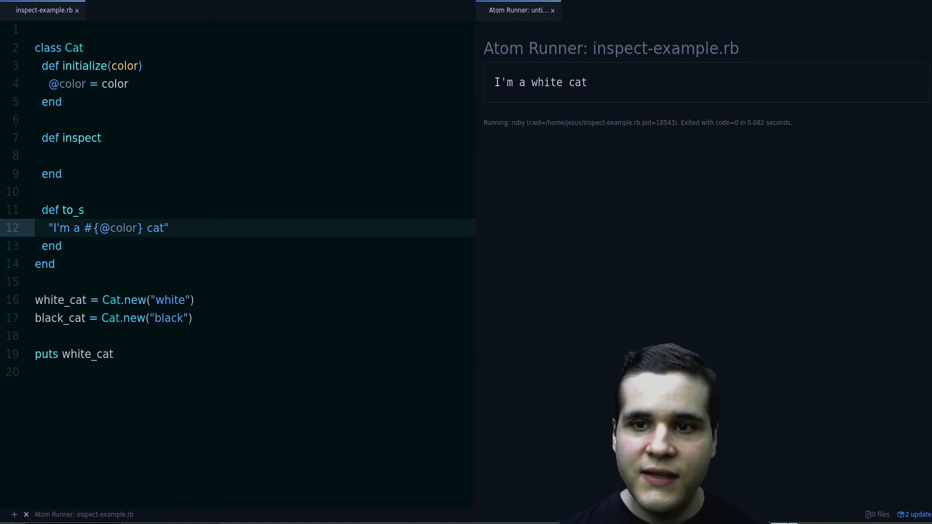
double_click(540, 82)
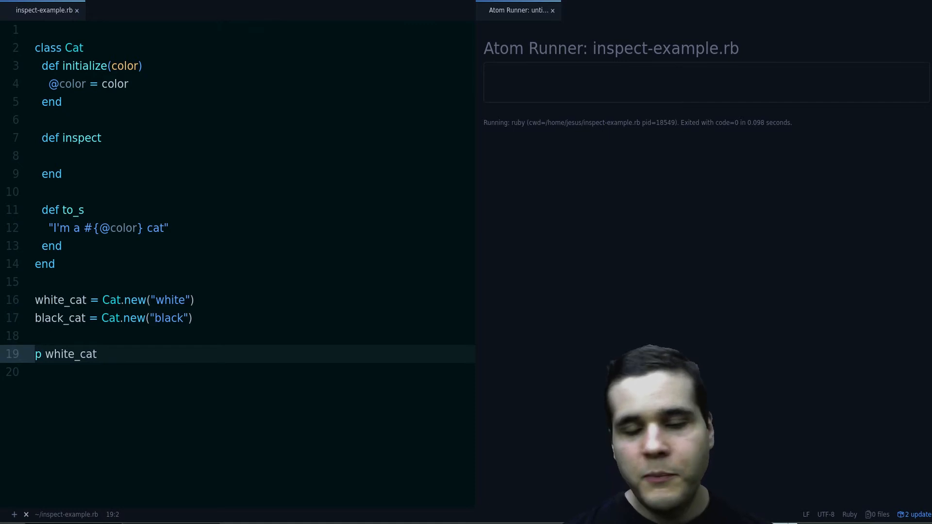
Make inspect return to_s and print both cats with puts, showing "I'm a white cat" and "I'm a black cat"
left_click(78, 137)
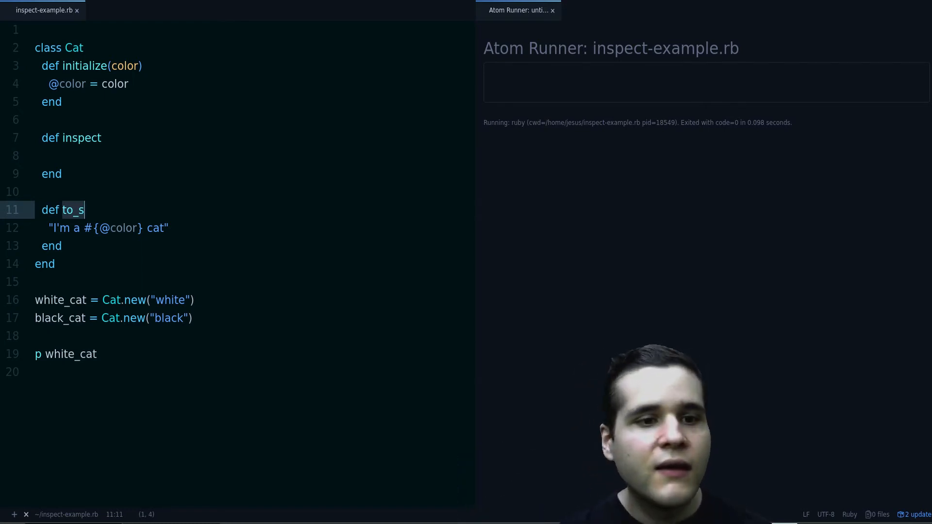
type("to_s")
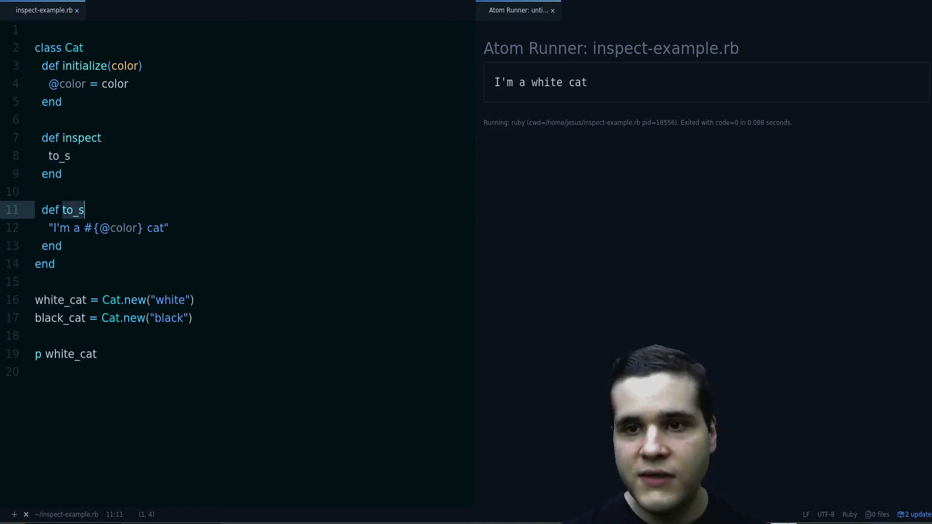
left_click(38, 354)
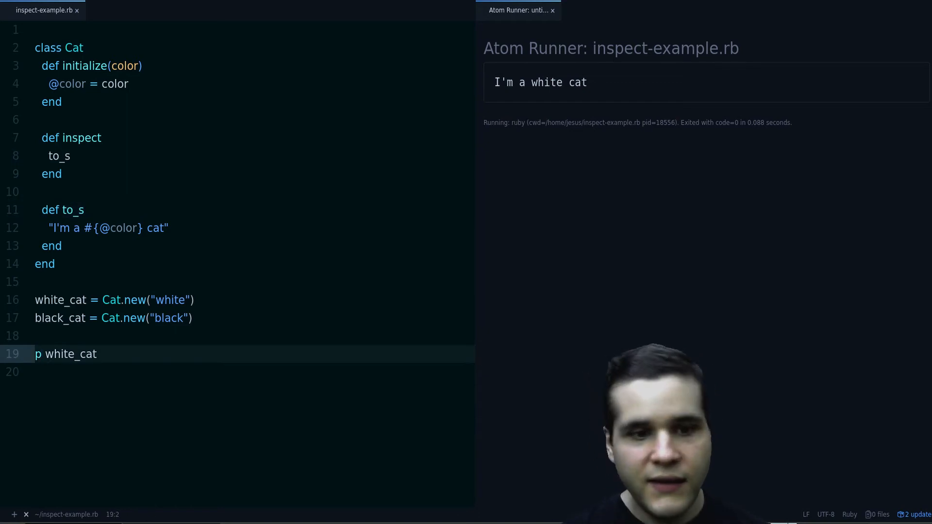
type("uts")
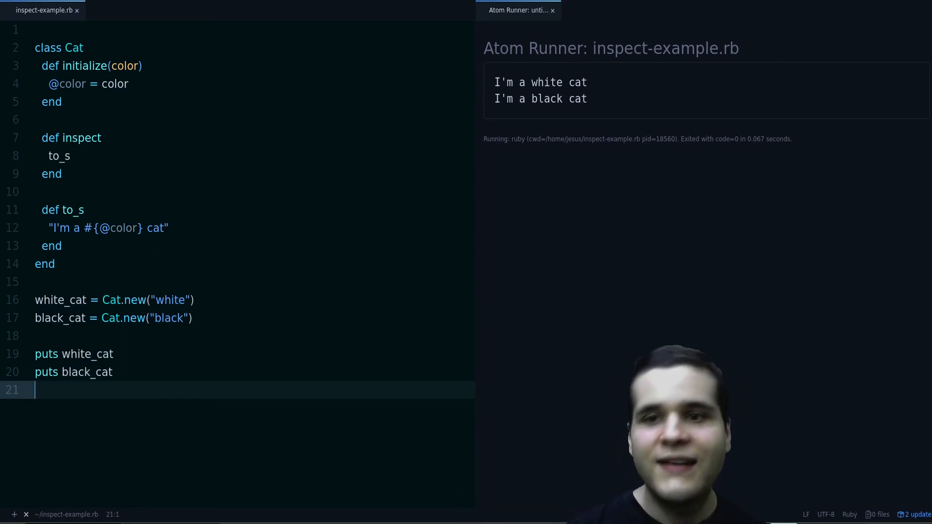
Delete the inspect method lines, leaving only initialize and to_s in Cat
left_click(62, 246)
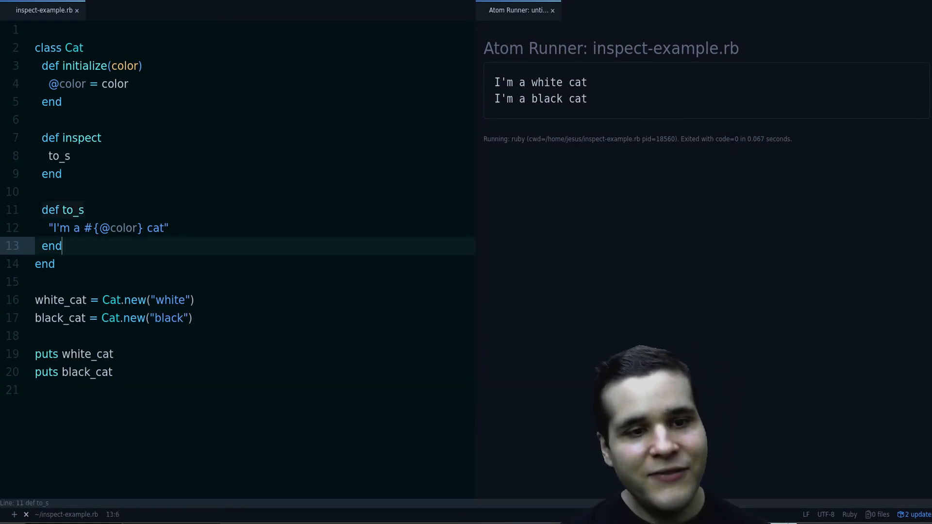
double_click(107, 227)
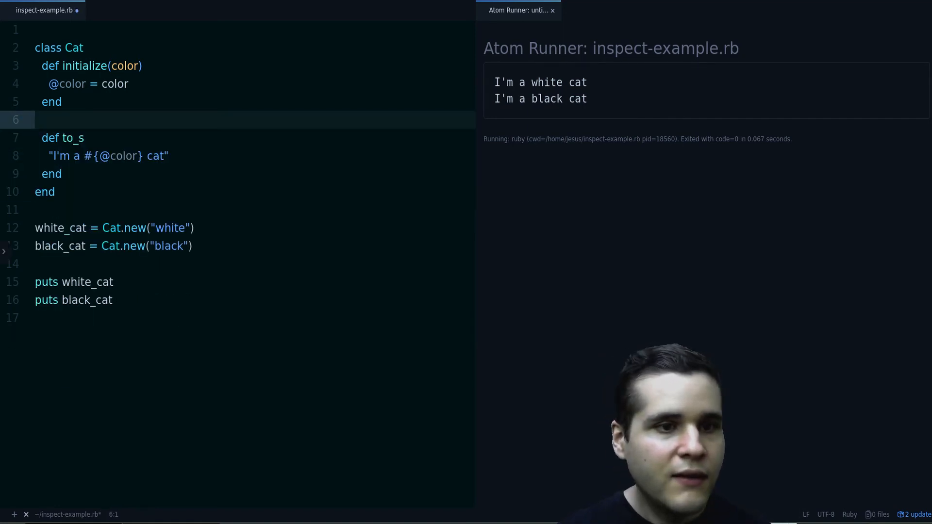
Print the cats with p to see raw #<Cat:…> addresses, then undo back to inspect with puts
left_click(59, 282)
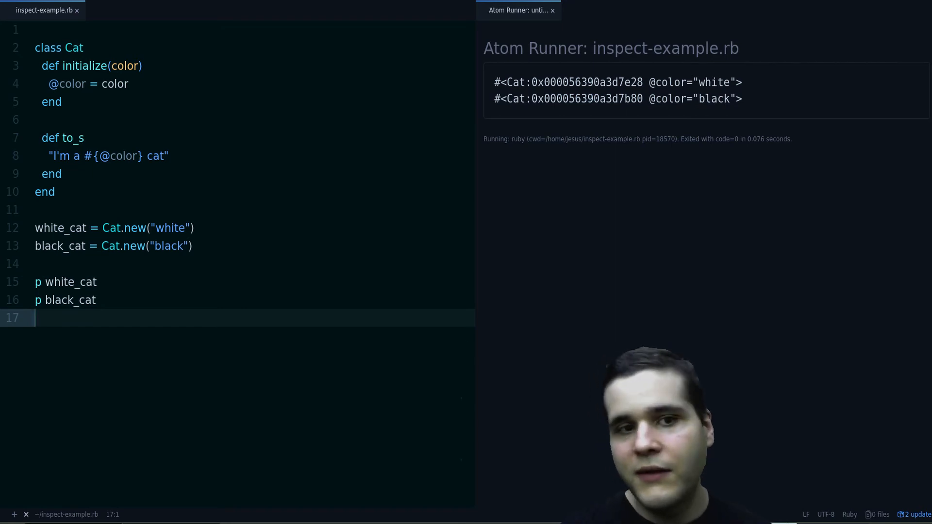
double_click(695, 82)
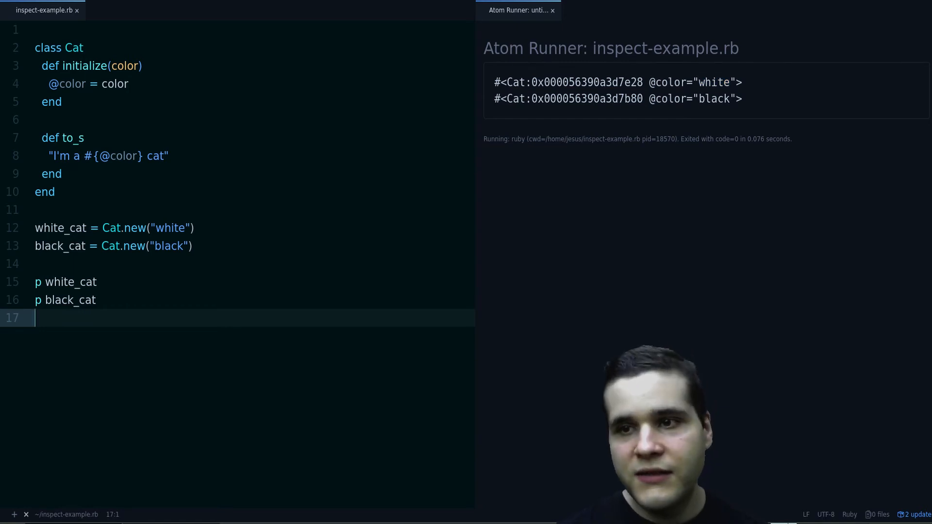
type("uts")
type("\"")
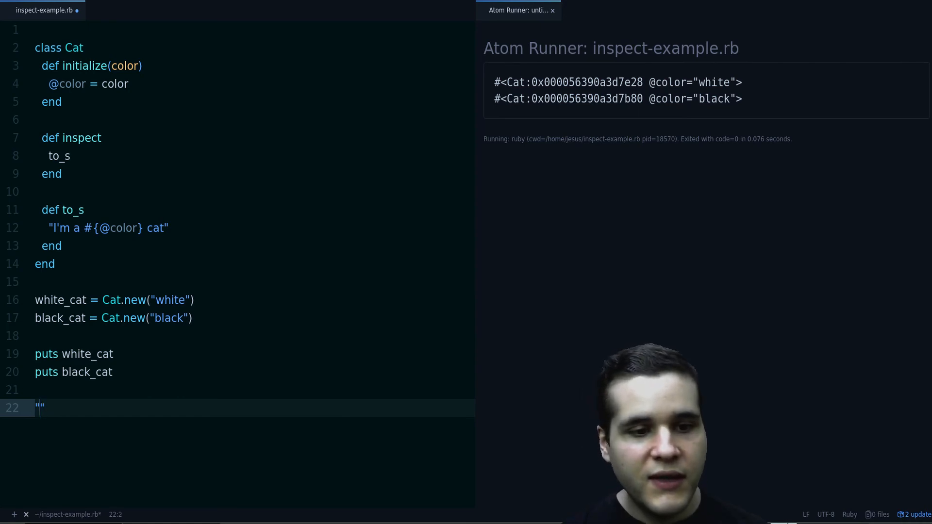
Add puts "This cat says... #{white_cat}" and run, printing "This cat says... I'm a white cat"
type("This")
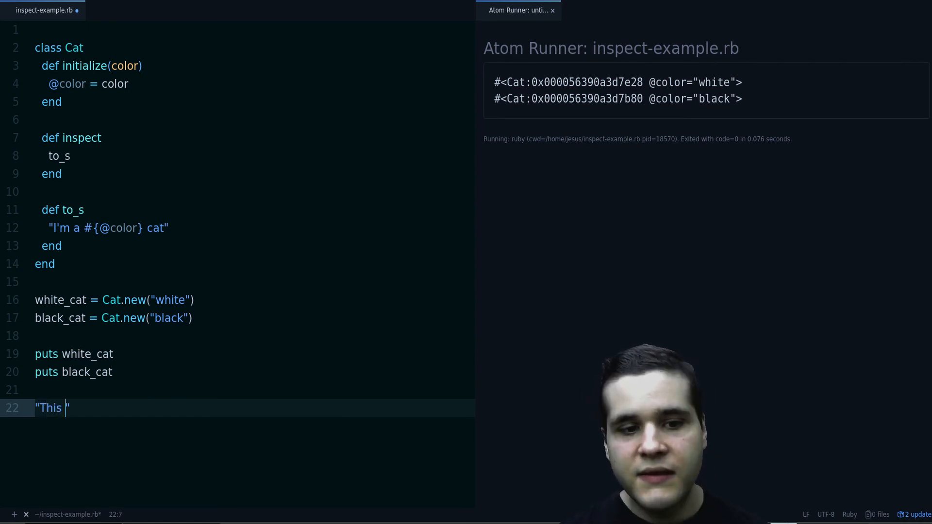
type("cat says...")
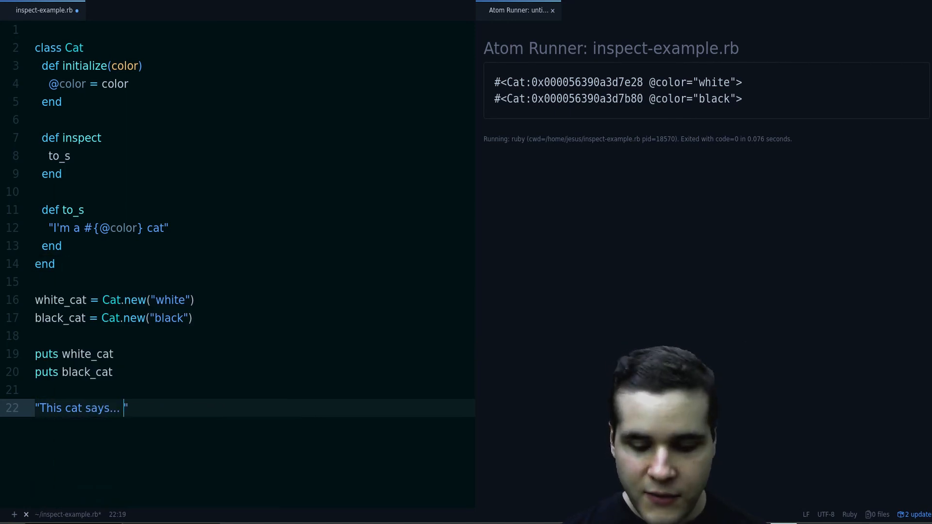
type("#{}")
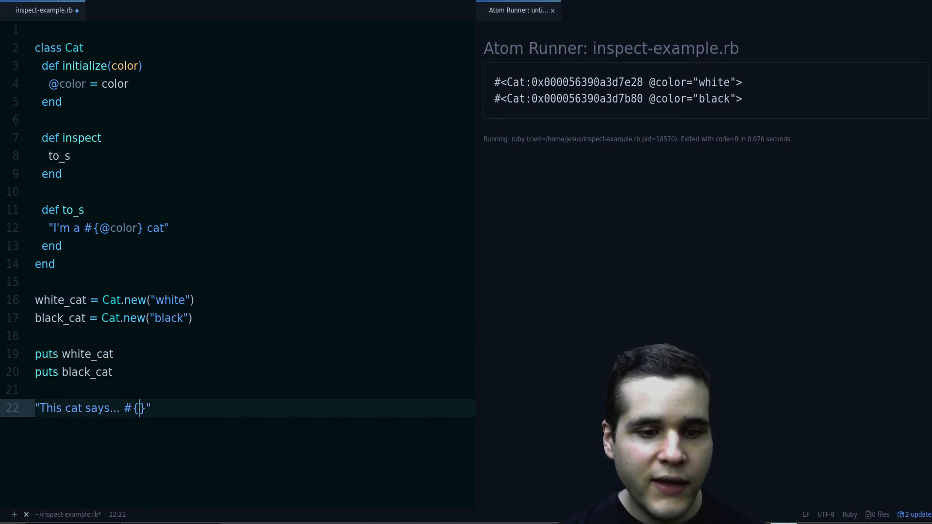
type("white_cat")
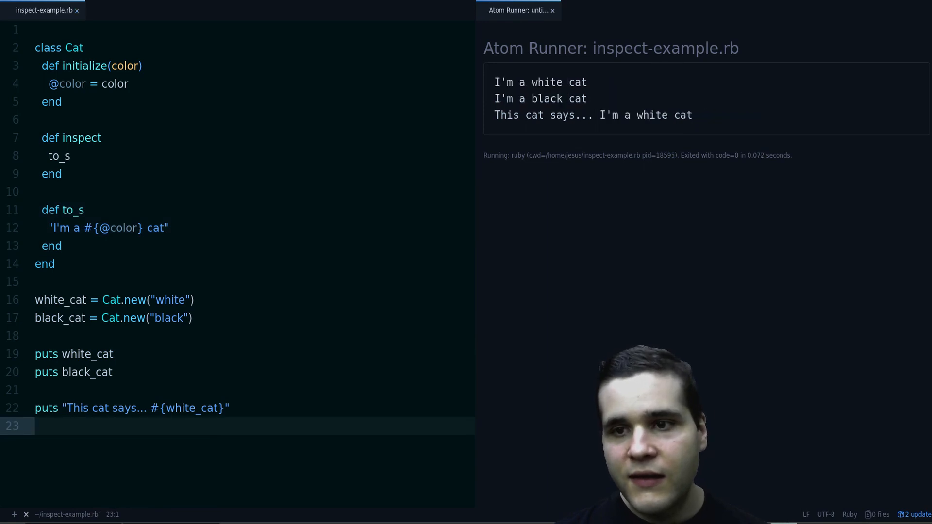
double_click(645, 115)
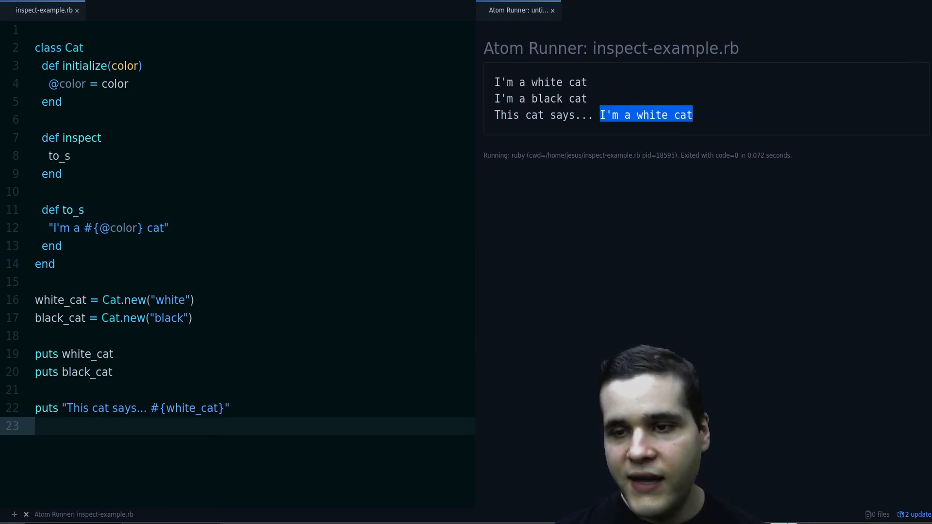